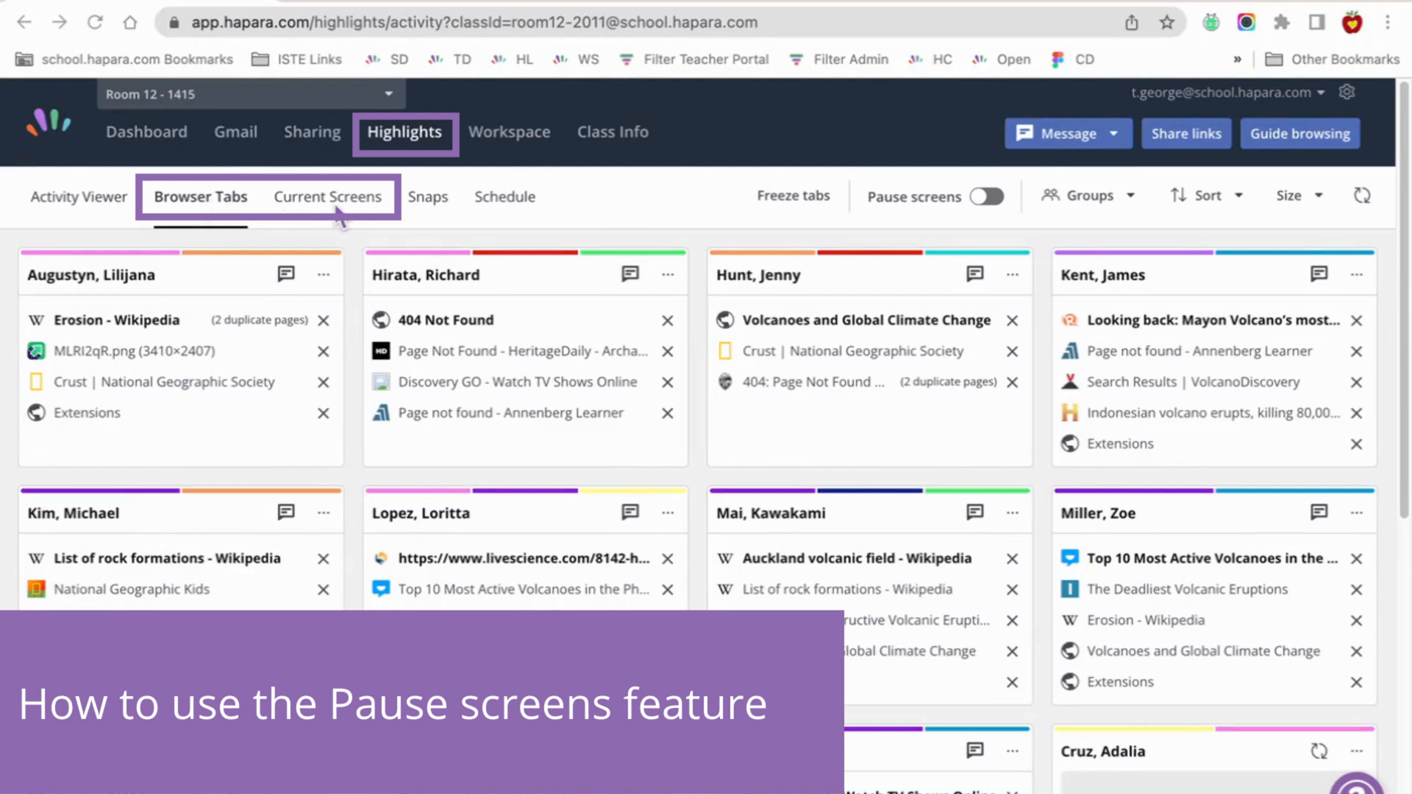
Switch to Current Screens, pause the whole class, release one student, then unpause everyone.
click(328, 196)
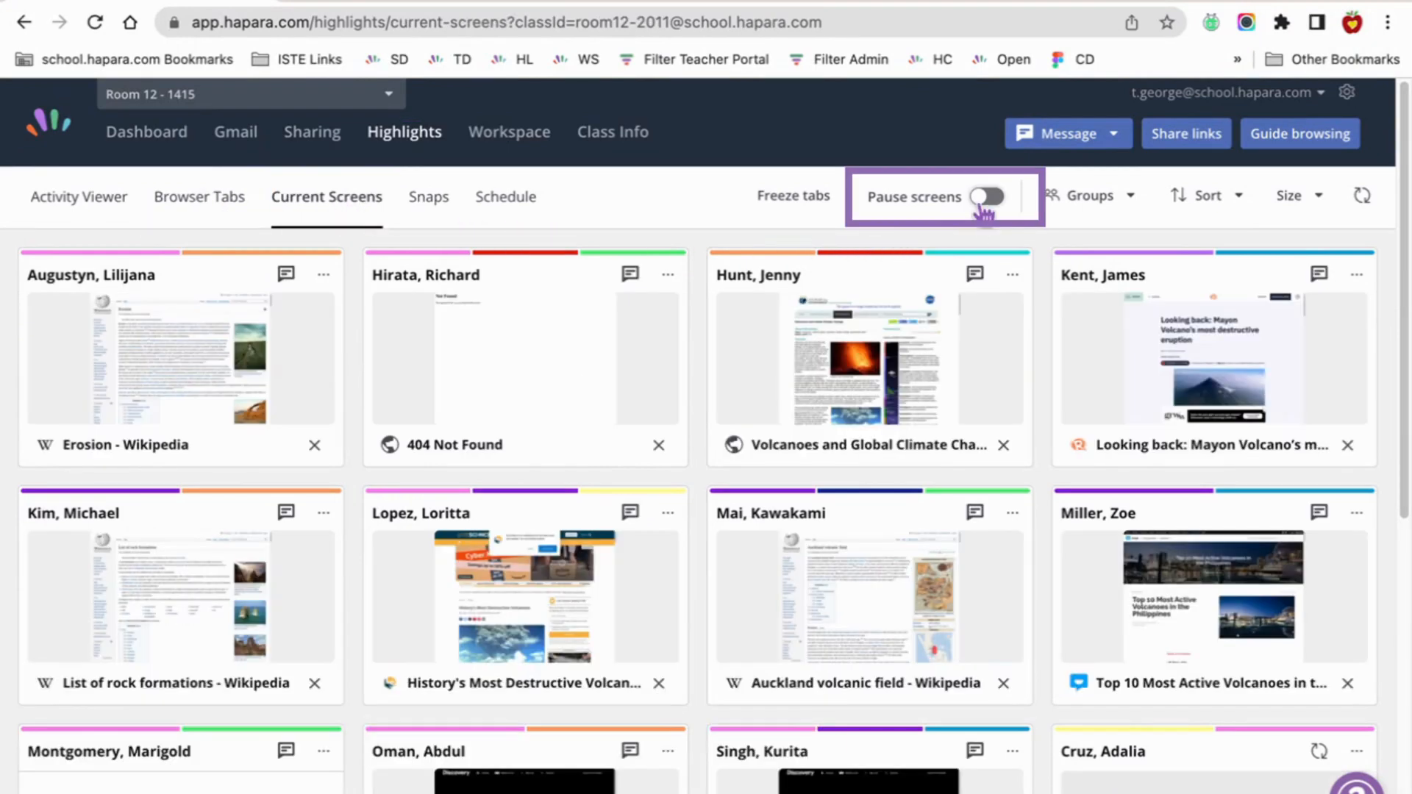
click(988, 196)
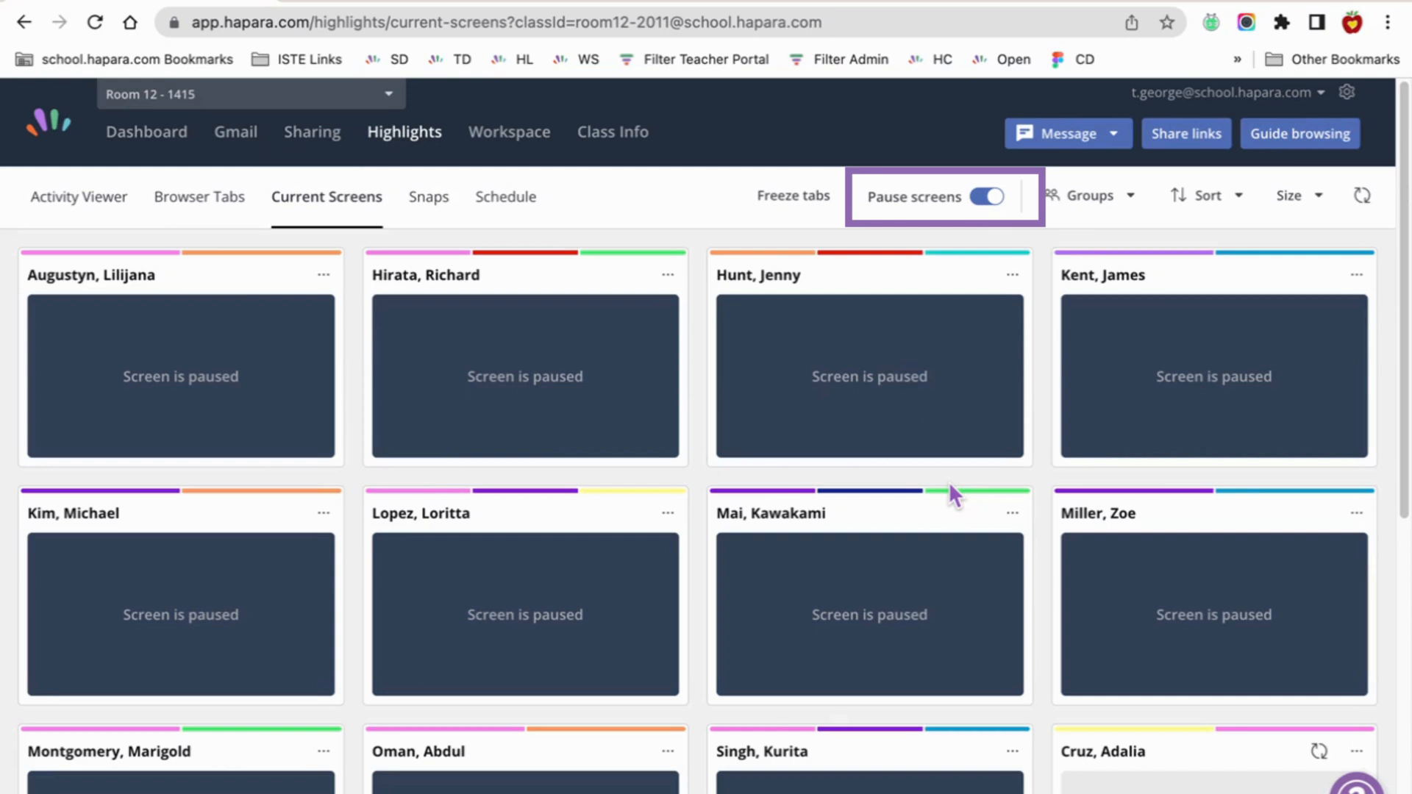
mouse_move(869, 375)
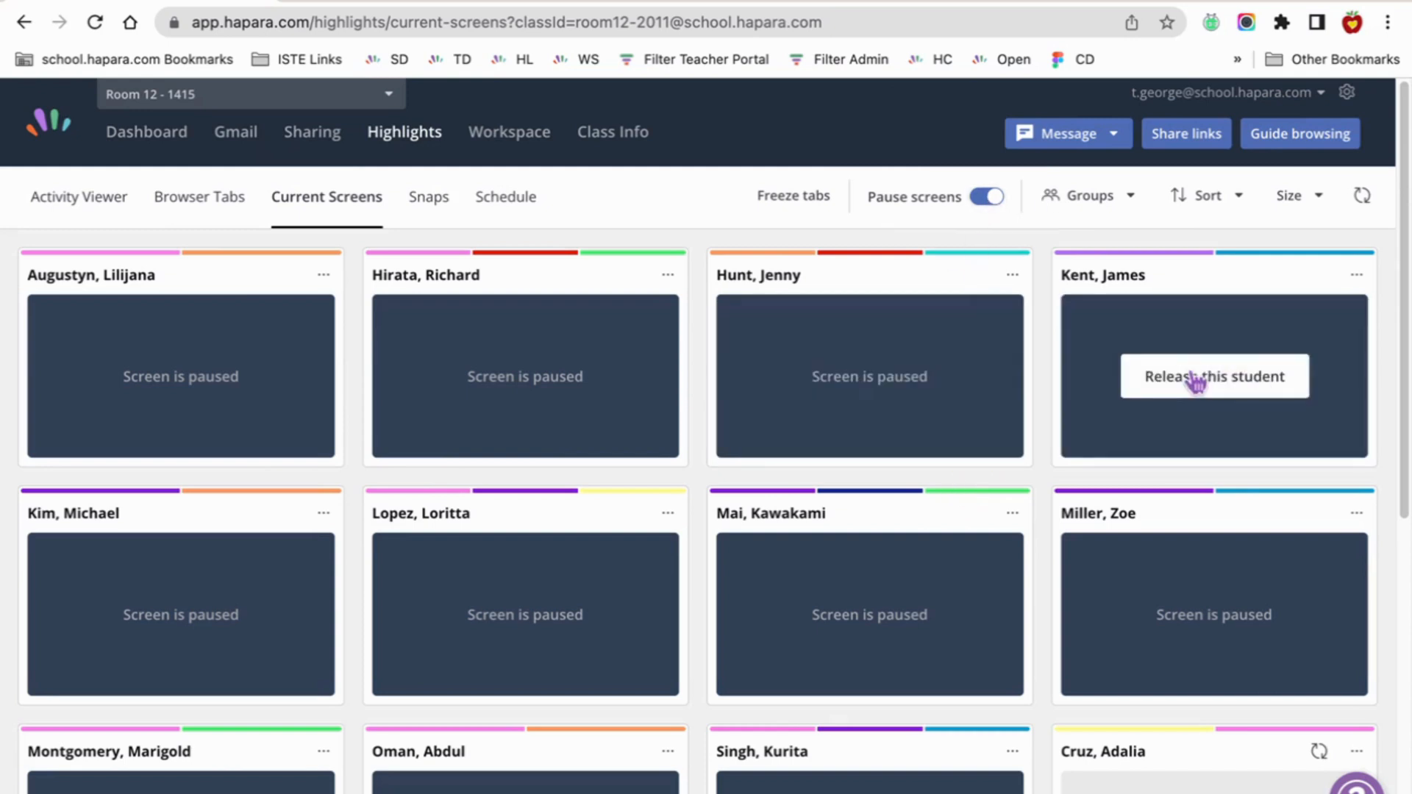
click(986, 196)
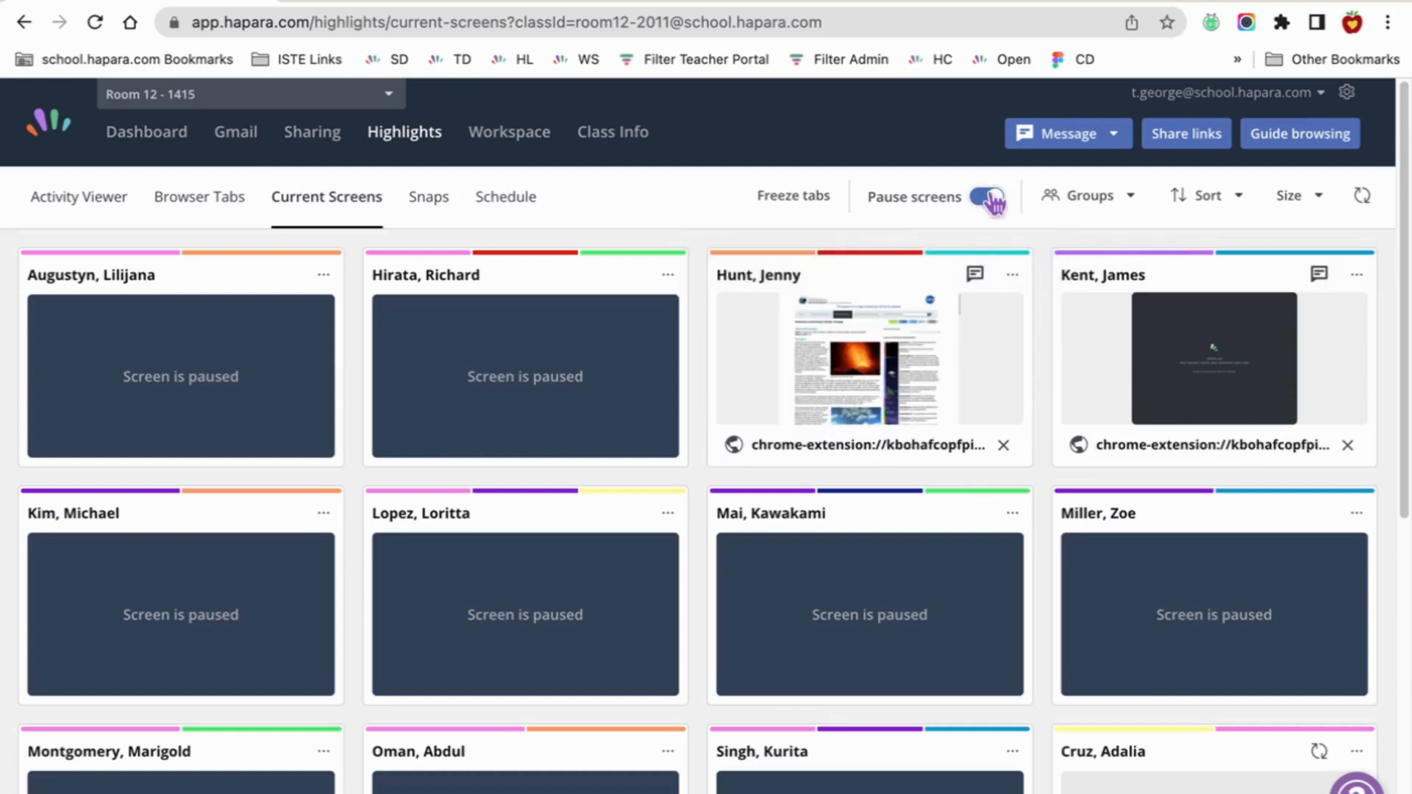
click(667, 275)
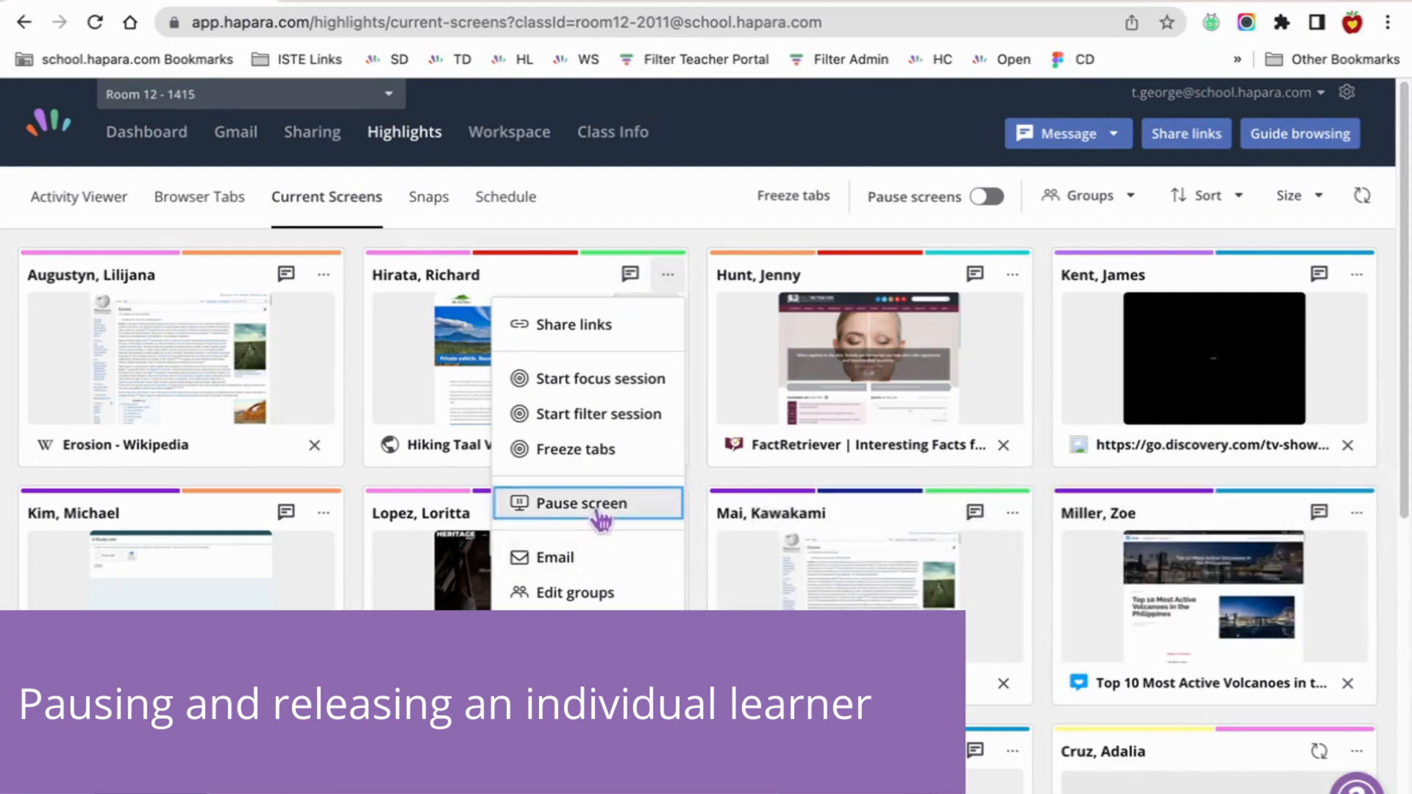
Pause a single student's screen from their tile menu, then release that student.
click(574, 503)
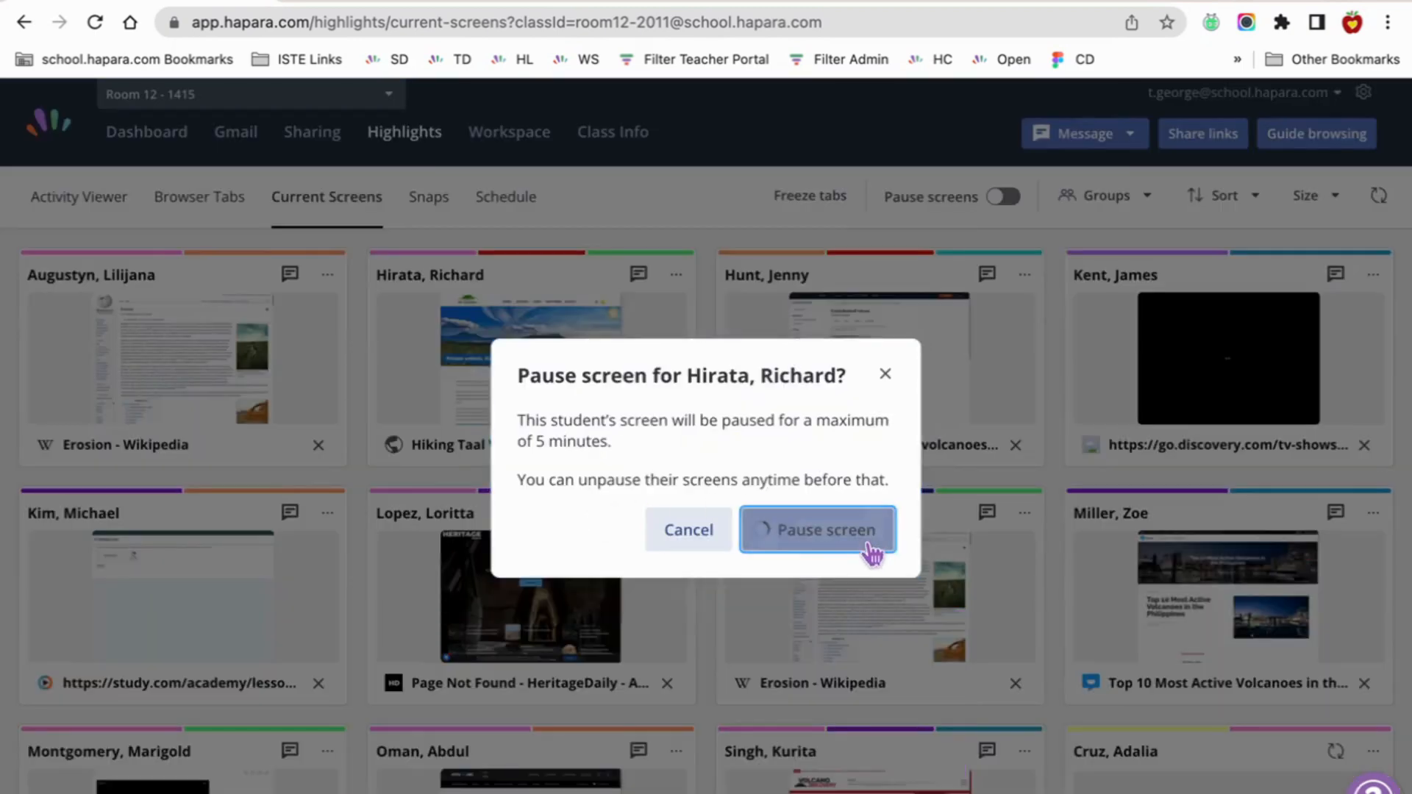
click(815, 529)
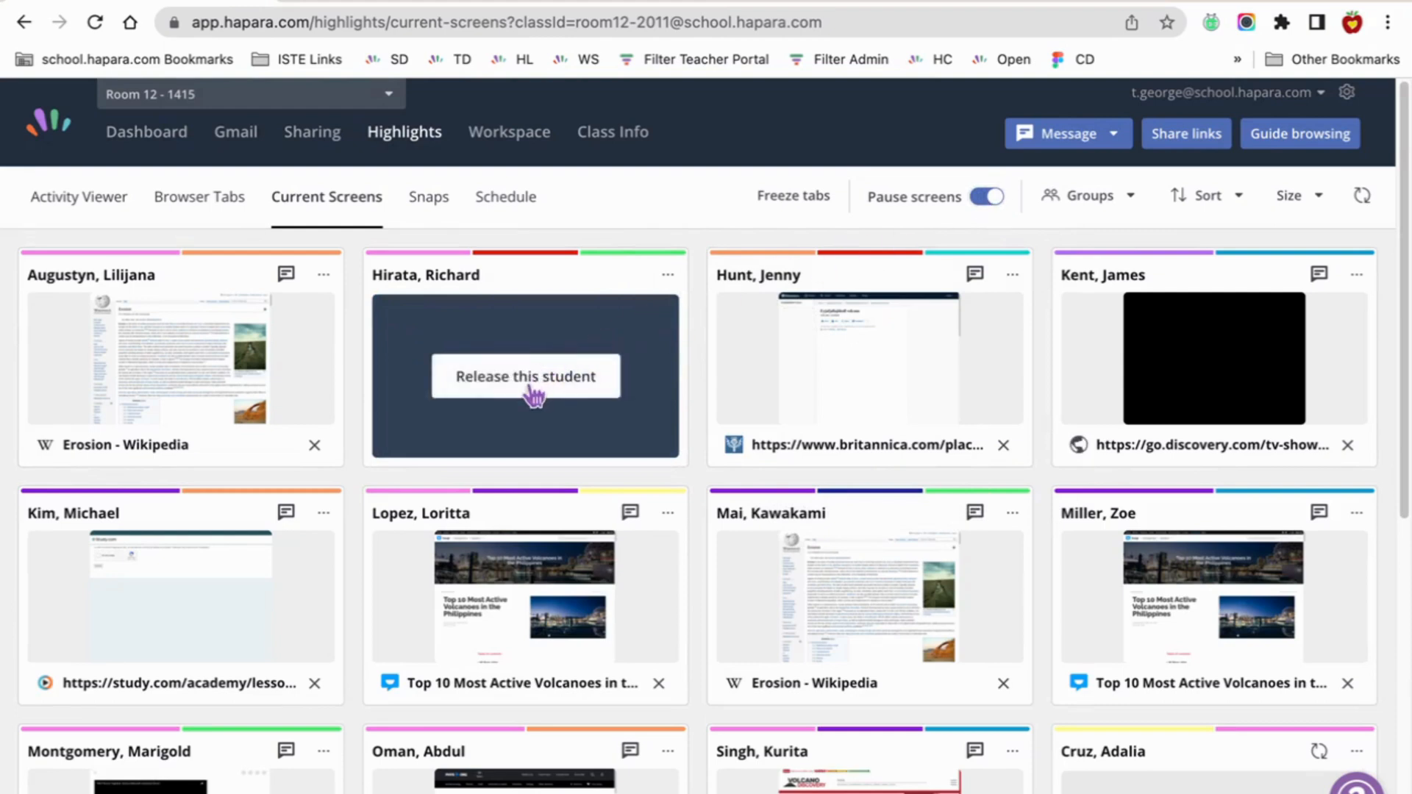
click(525, 375)
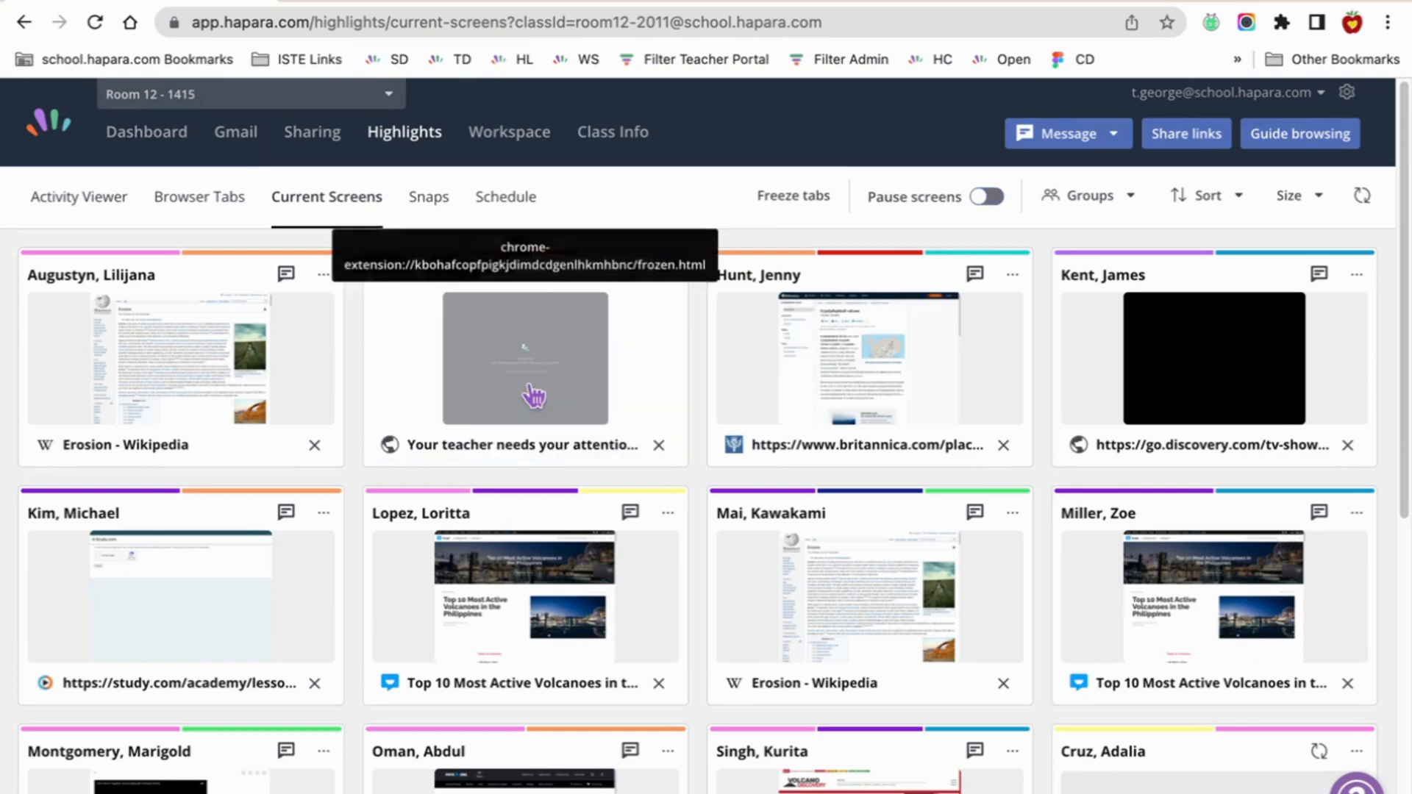